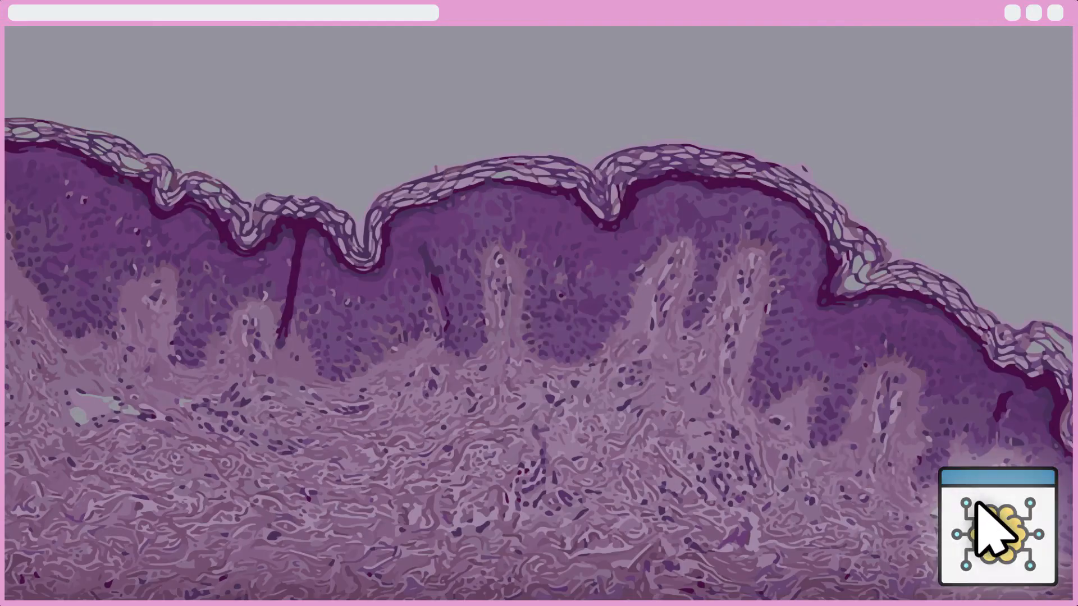
# Step: Place two dashed-border 'A.I' label boxes with an orbit icon card over the epidermis
pyautogui.click(997, 529)
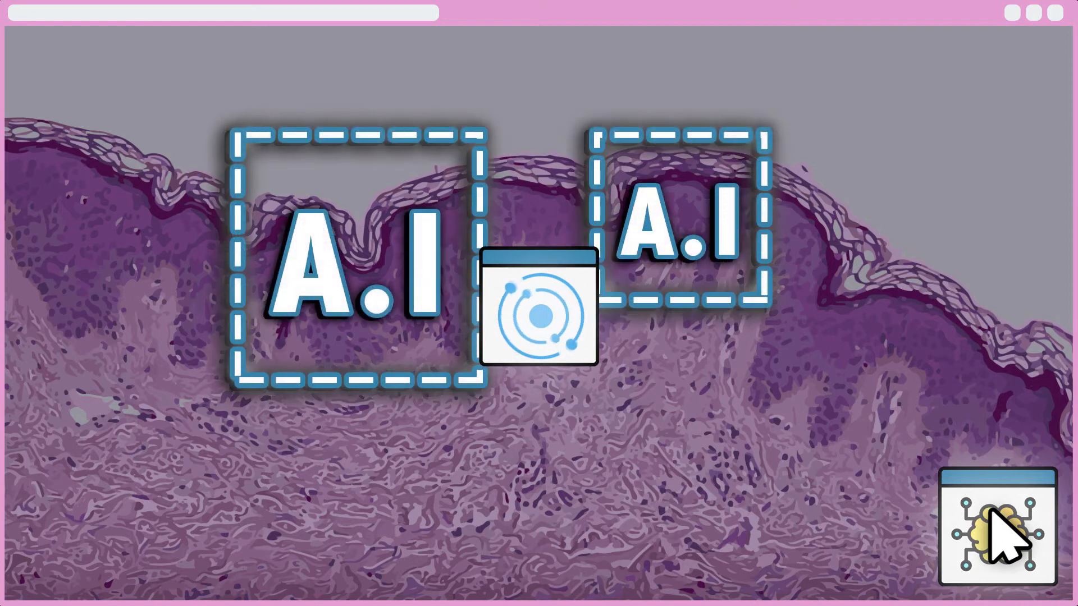